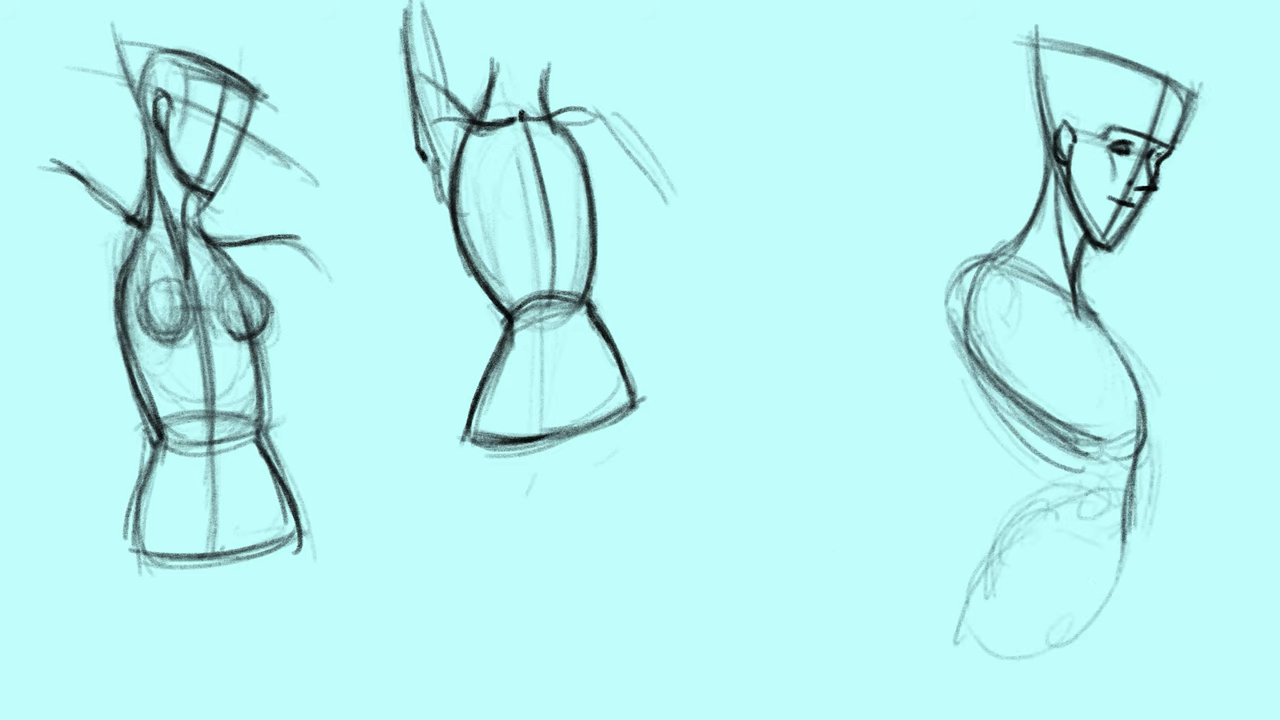
Step: Draw a long gestural stroke extending a torso sketch on the cyan canvas
drag(960, 280, 1020, 580)
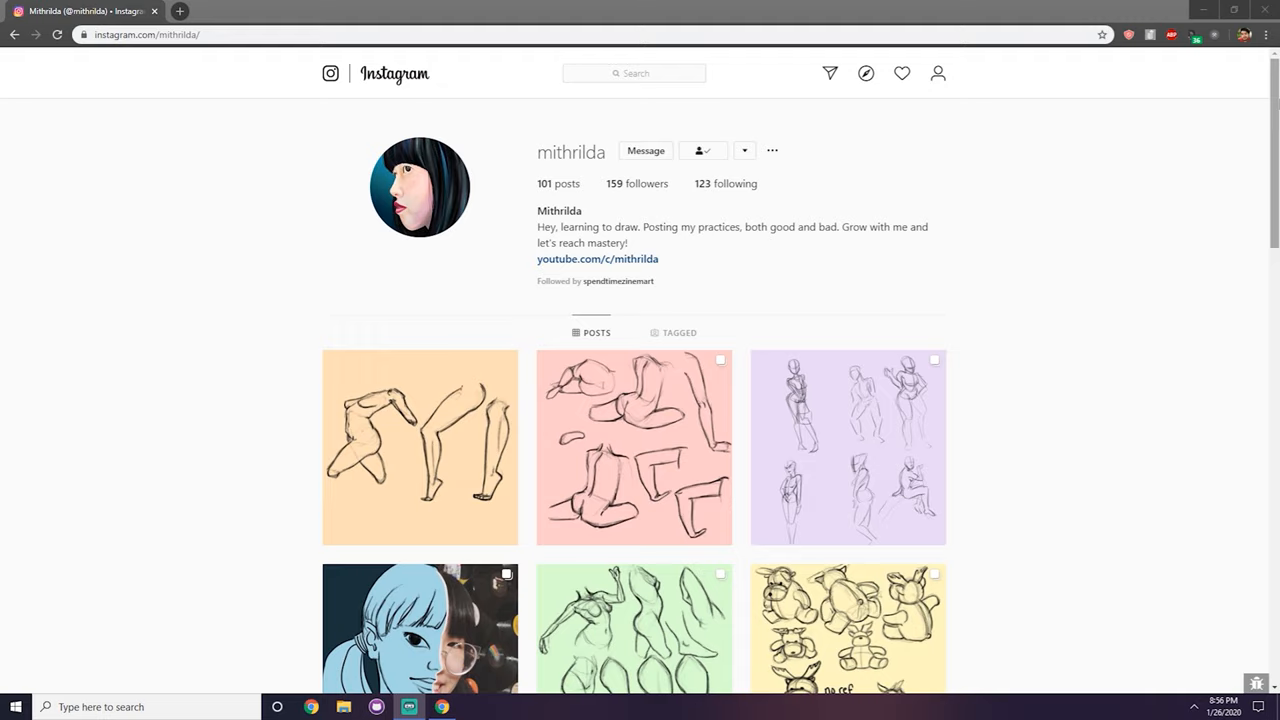
Step: Scroll down the artist's Instagram grid to limb studies, head planes and reclining figures
scroll(down, 3)
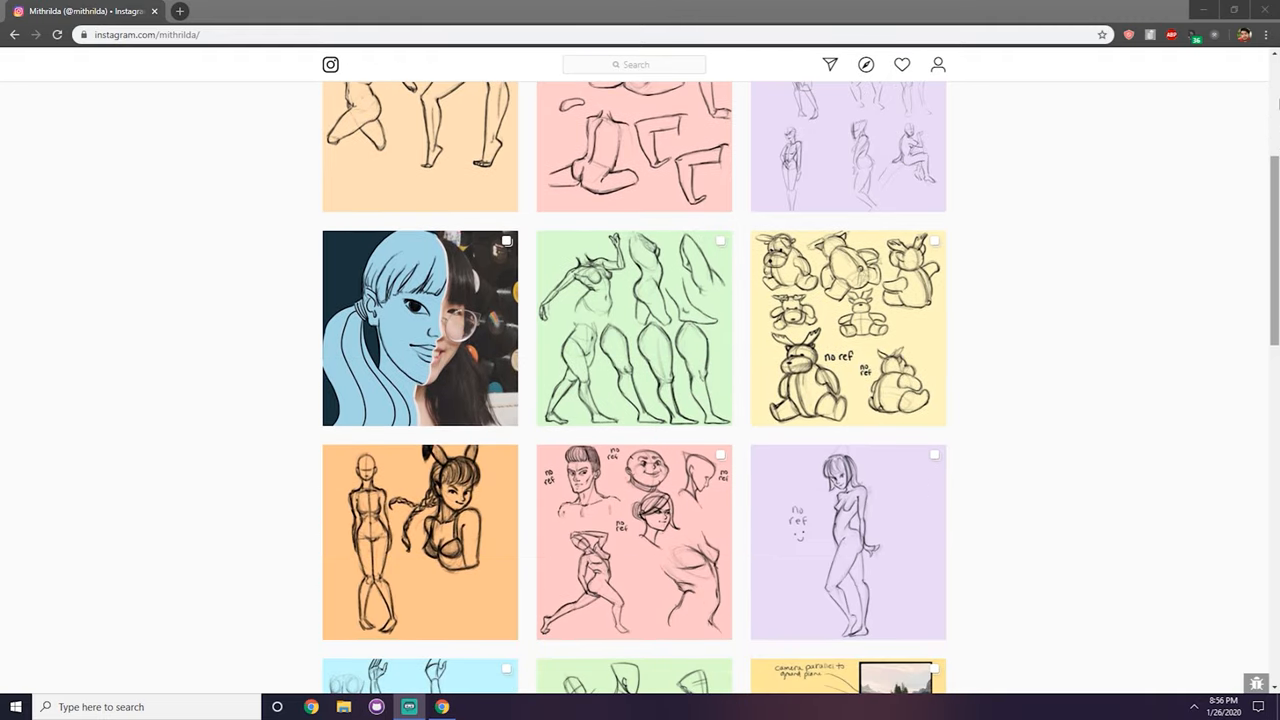
scroll(down, 3)
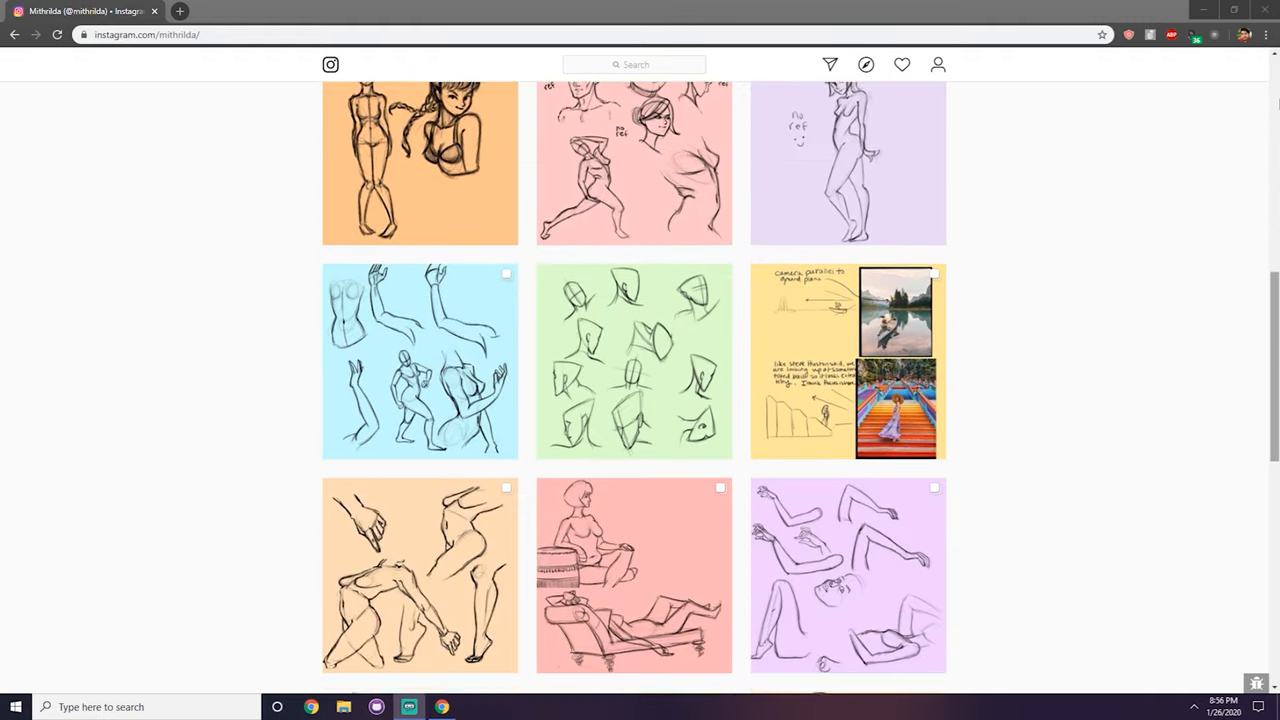